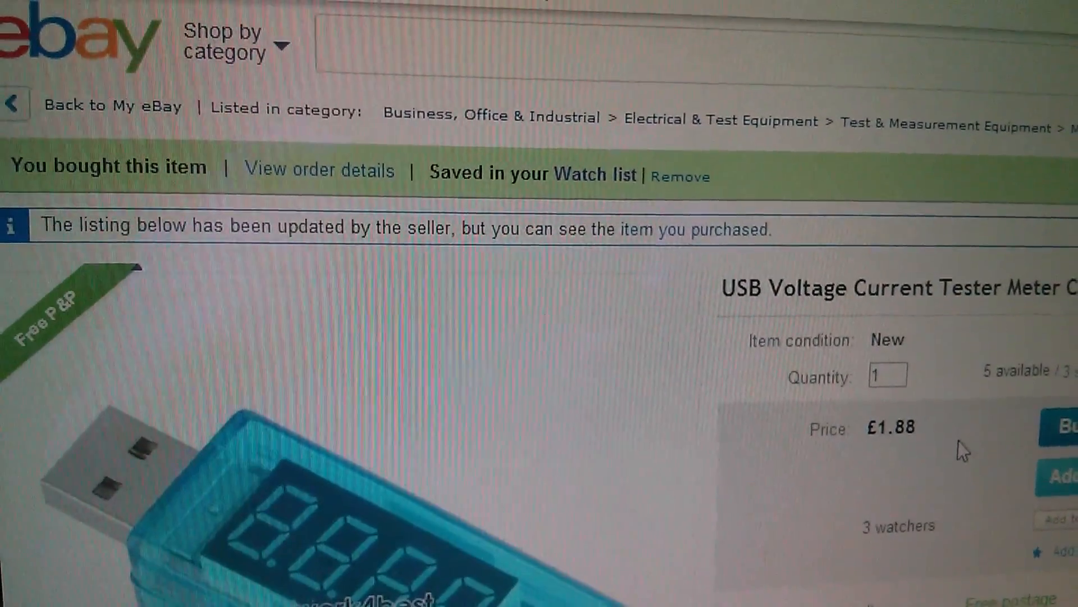
scroll(down, 3)
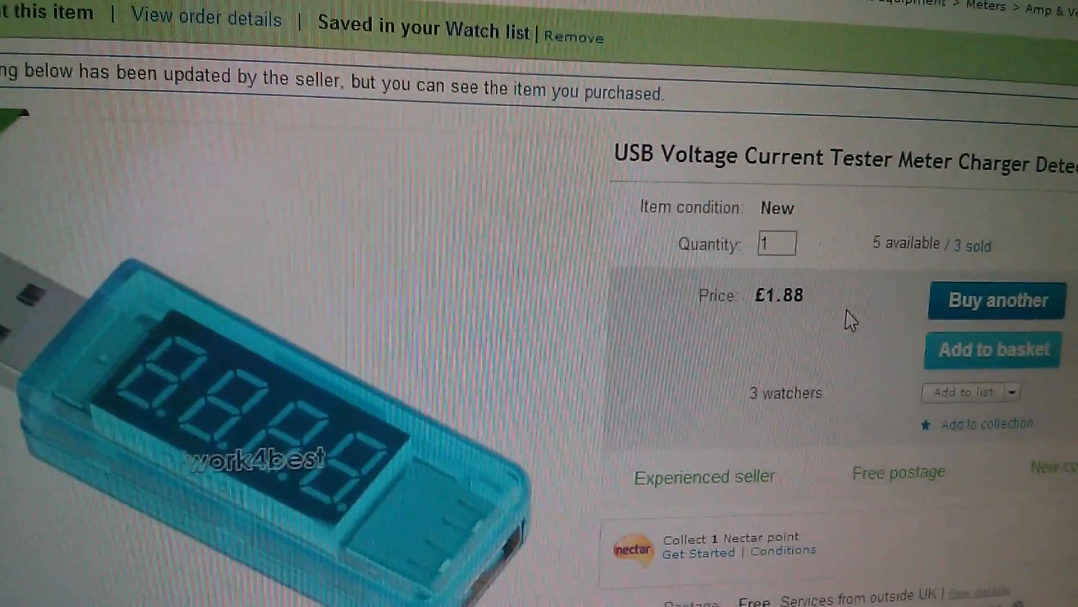